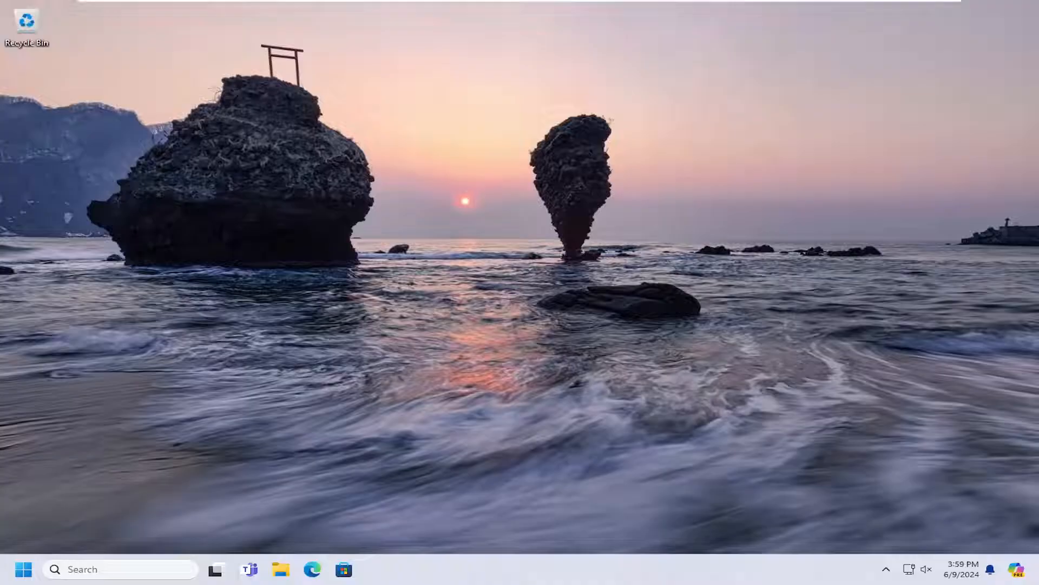
{"action": "mouse_move", "coordinate": [343, 320]}
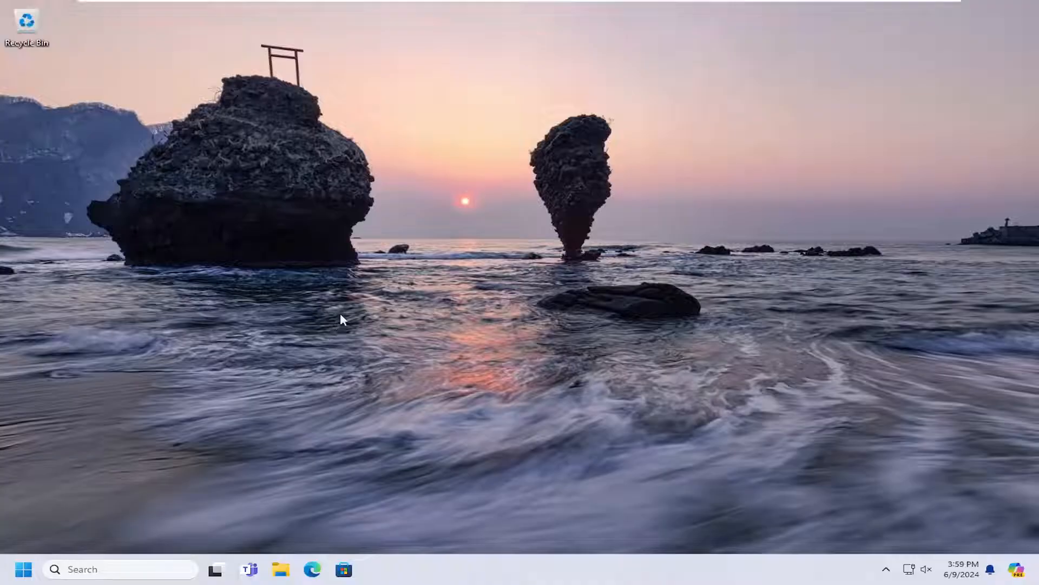
Step: Search the Start menu for 'control panel'
{"action": "left_click", "coordinate": [24, 569]}
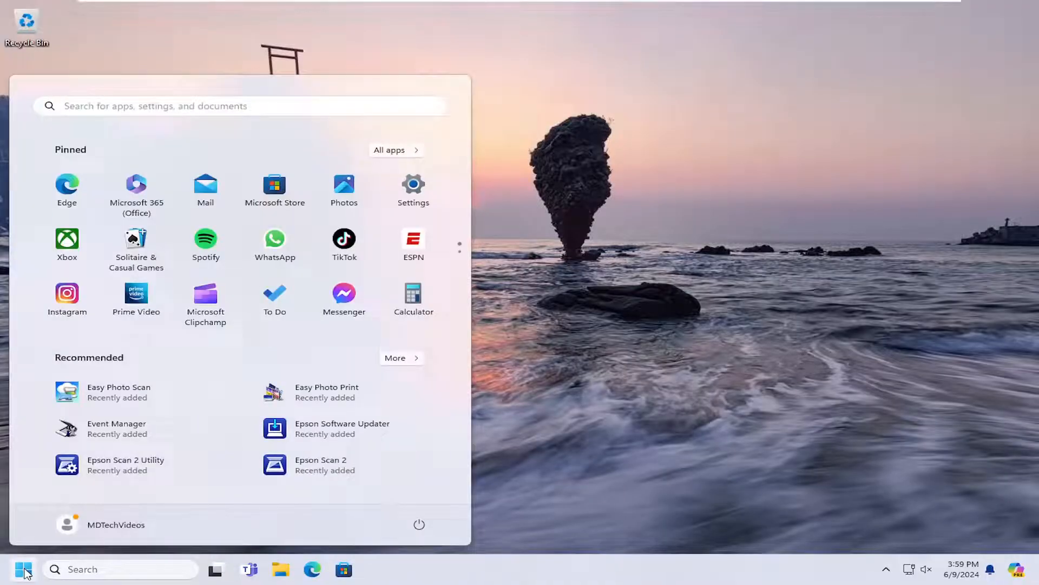
{"action": "type", "text": "control panel"}
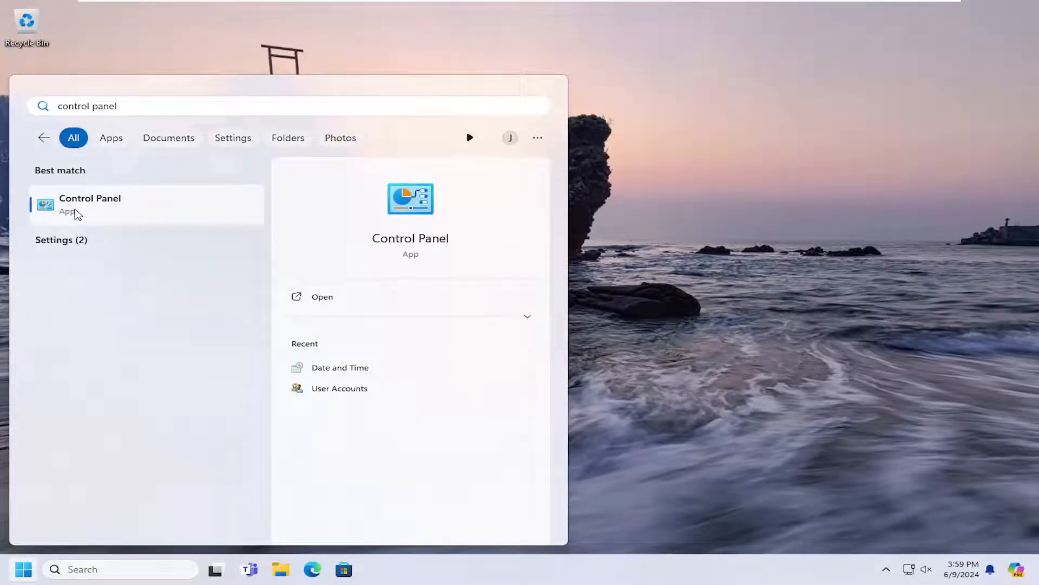
Step: Launch Control Panel and go to the Hardware and Sound category
{"action": "left_click", "coordinate": [90, 204]}
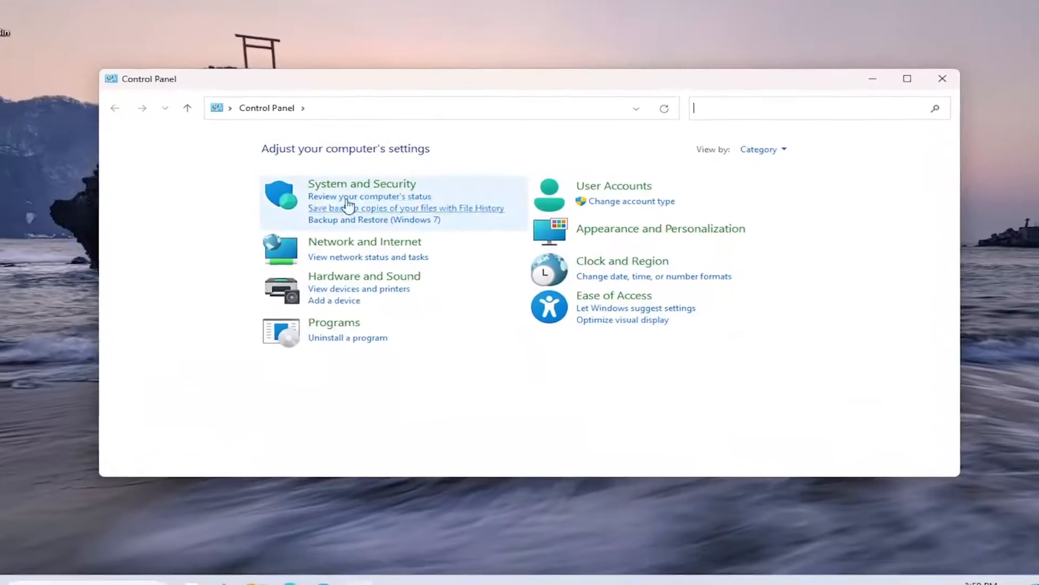
{"action": "left_click", "coordinate": [762, 149]}
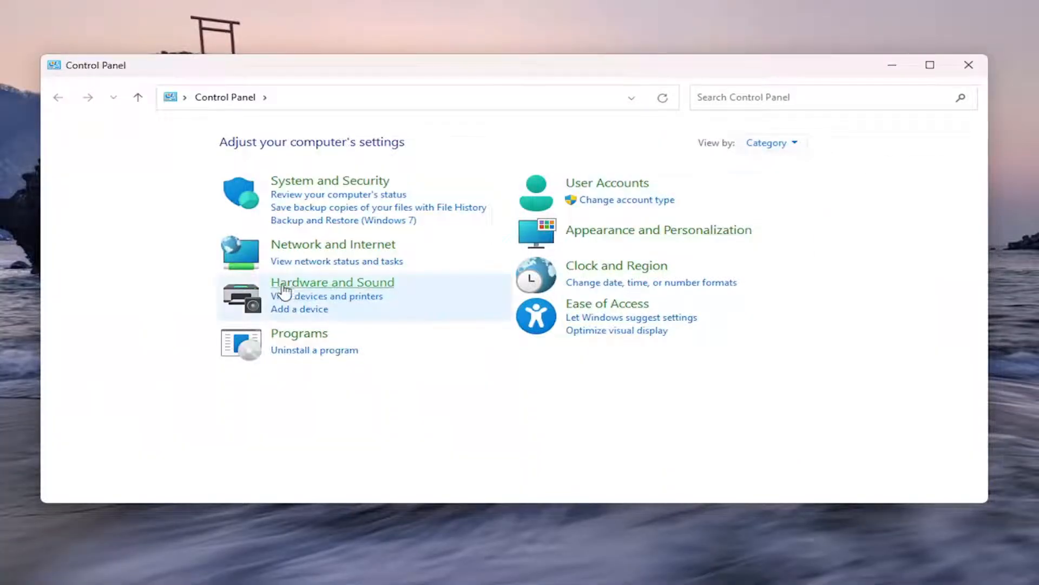
{"action": "left_click", "coordinate": [332, 281]}
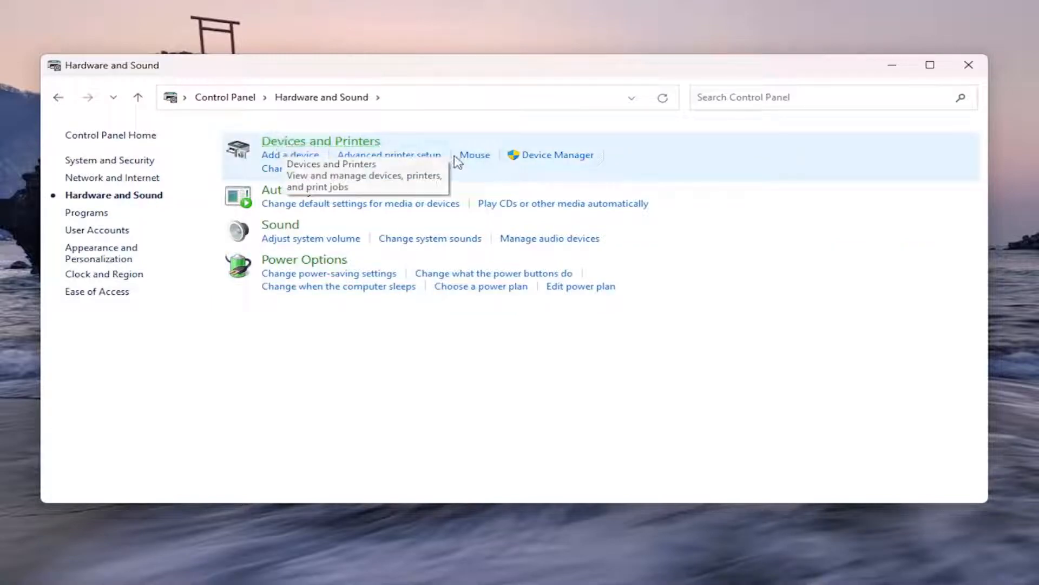
{"action": "mouse_move", "coordinate": [412, 164]}
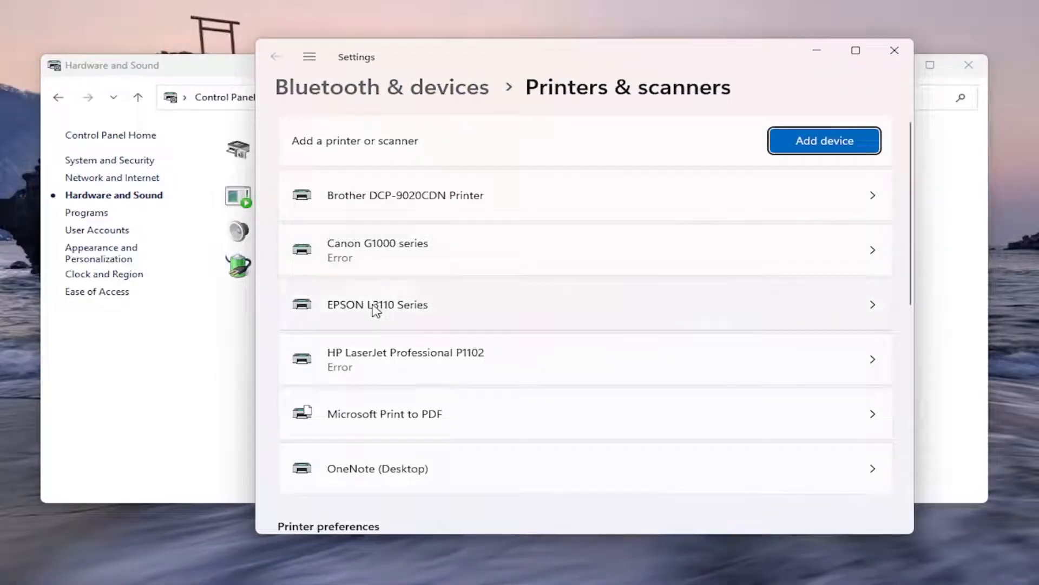
Step: Bring up Printing Preferences for the EPSON L3110 Series printer
{"action": "left_click", "coordinate": [377, 304]}
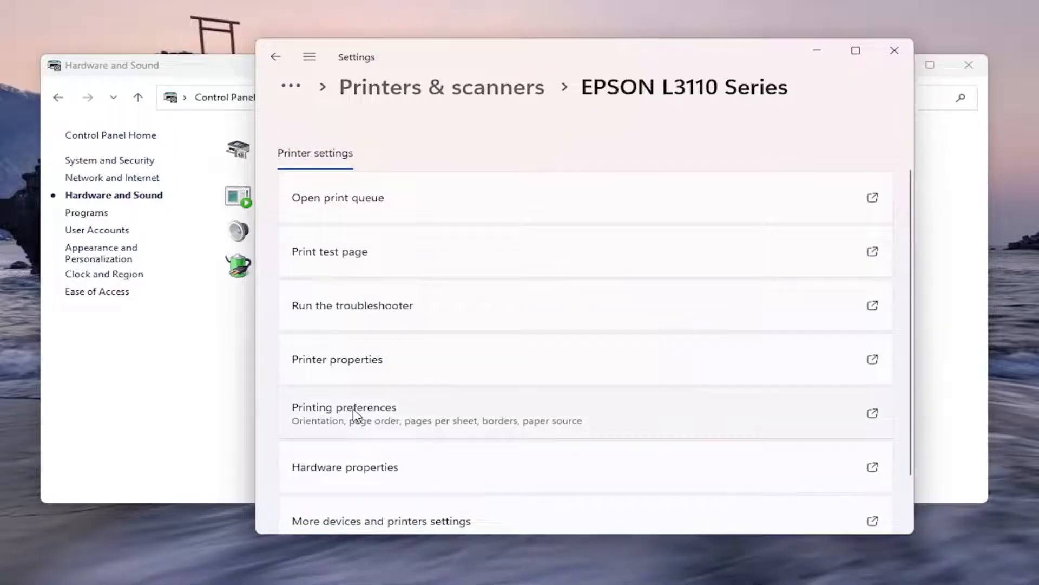
{"action": "left_click", "coordinate": [343, 407]}
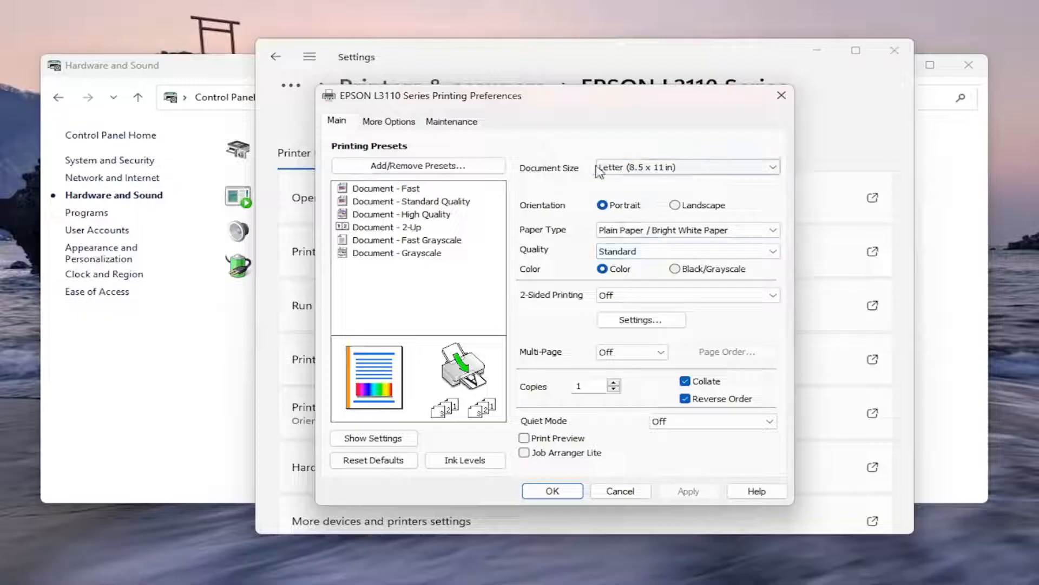
{"action": "left_click", "coordinate": [686, 167]}
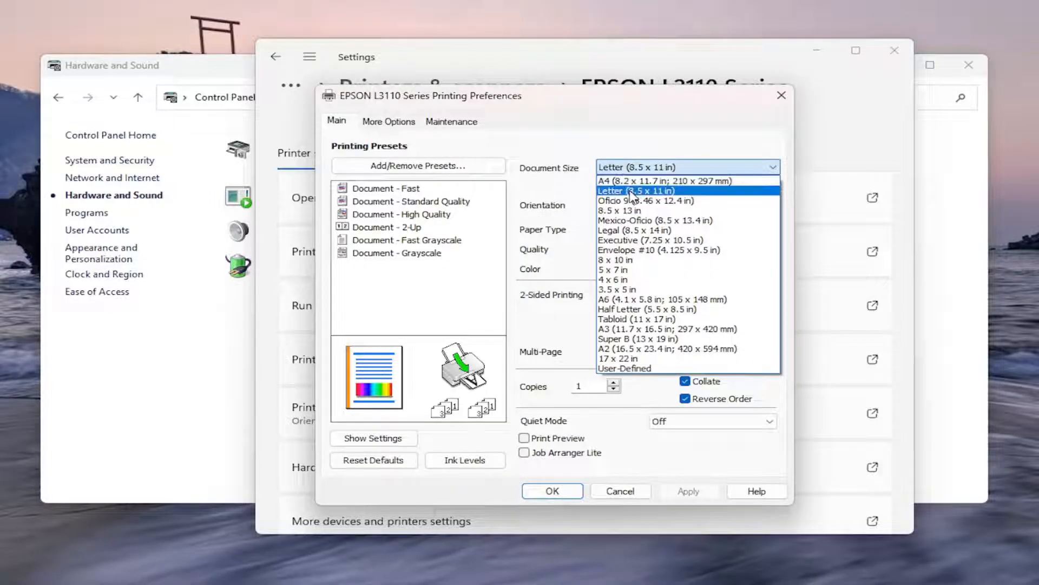
{"action": "mouse_move", "coordinate": [647, 200]}
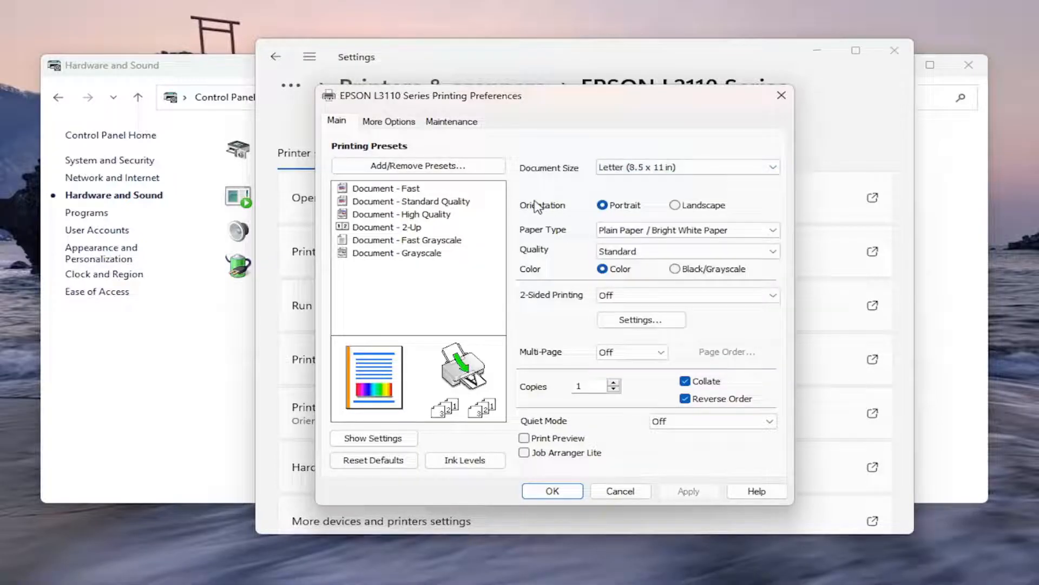
{"action": "left_click", "coordinate": [686, 229]}
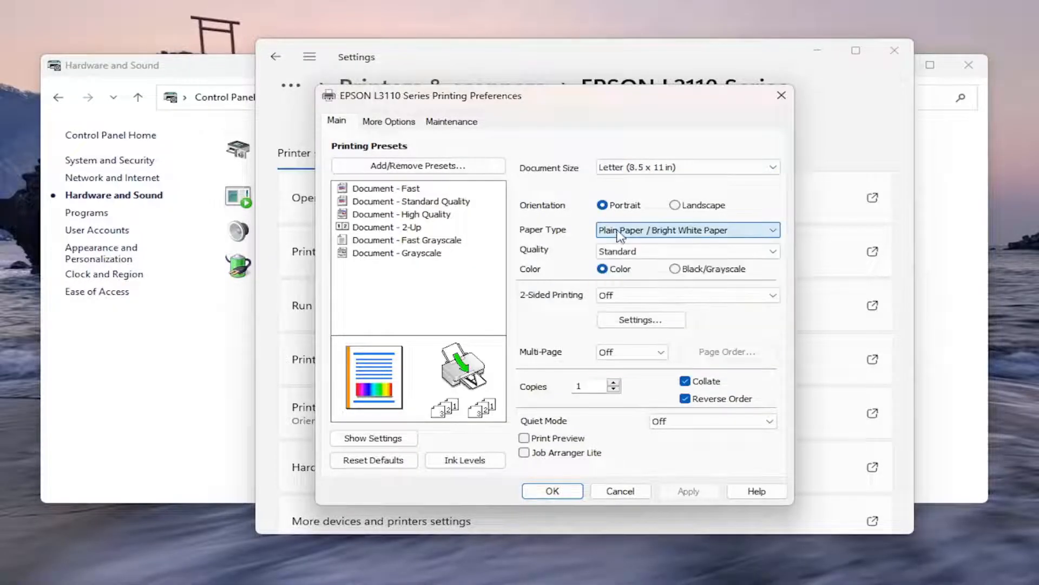
{"action": "left_click", "coordinate": [686, 230]}
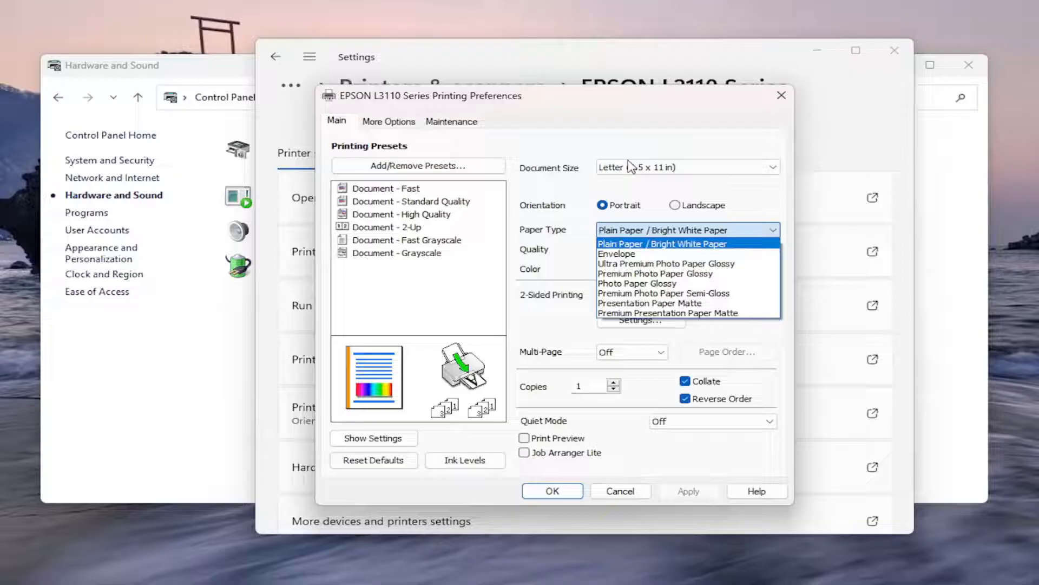
{"action": "mouse_move", "coordinate": [643, 303]}
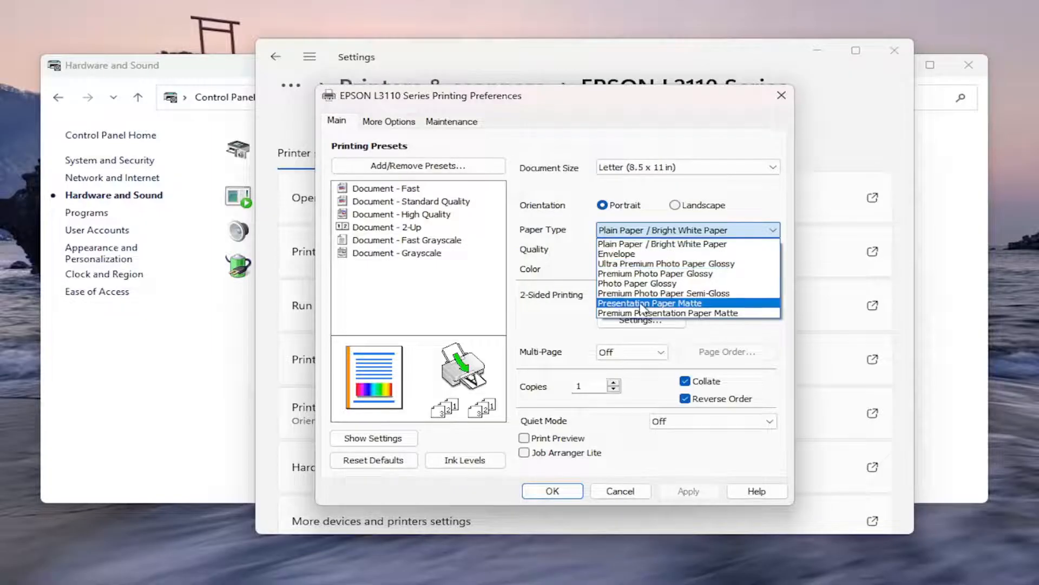
{"action": "mouse_move", "coordinate": [656, 273]}
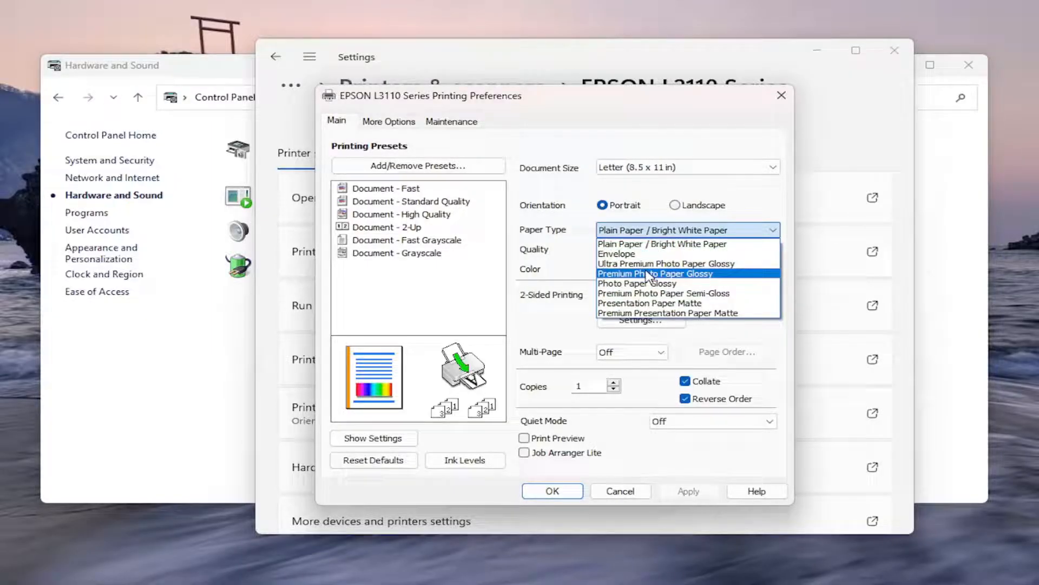
{"action": "mouse_move", "coordinate": [637, 282]}
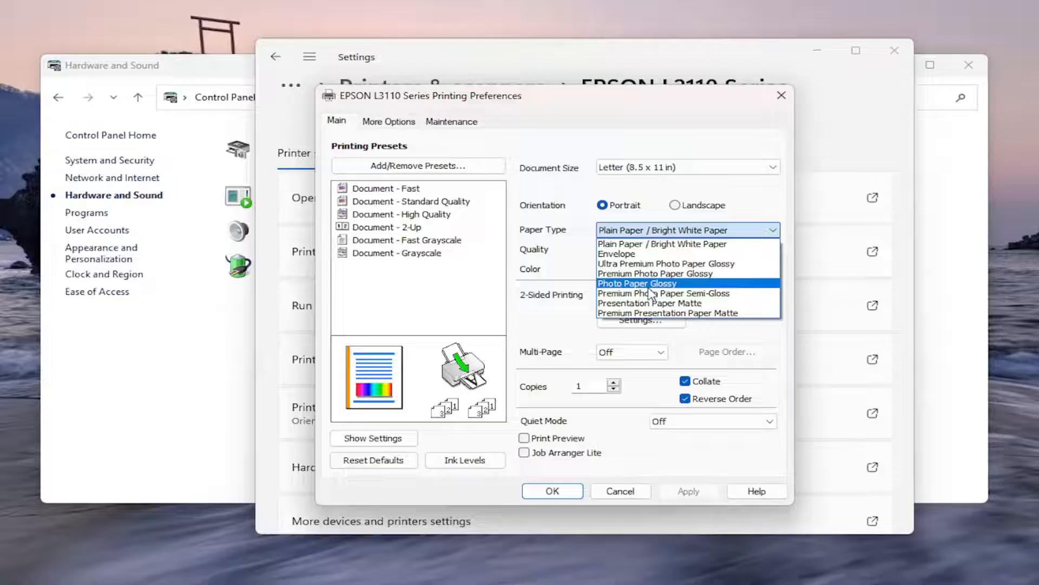
{"action": "mouse_move", "coordinate": [669, 263]}
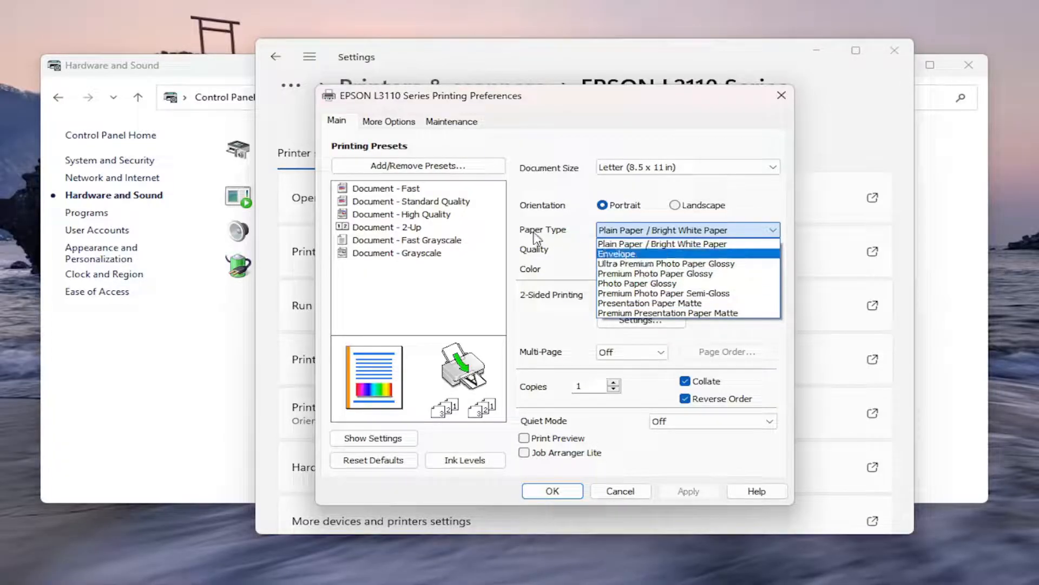
{"action": "left_click", "coordinate": [660, 244]}
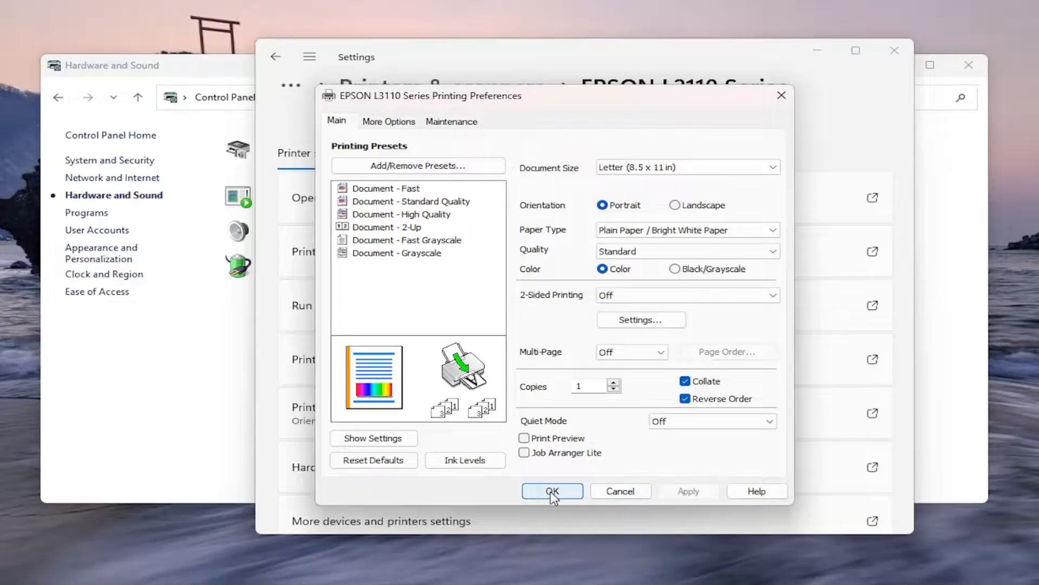
Step: Dismiss Printing Preferences with OK and close the printer Settings window
{"action": "left_click", "coordinate": [553, 491]}
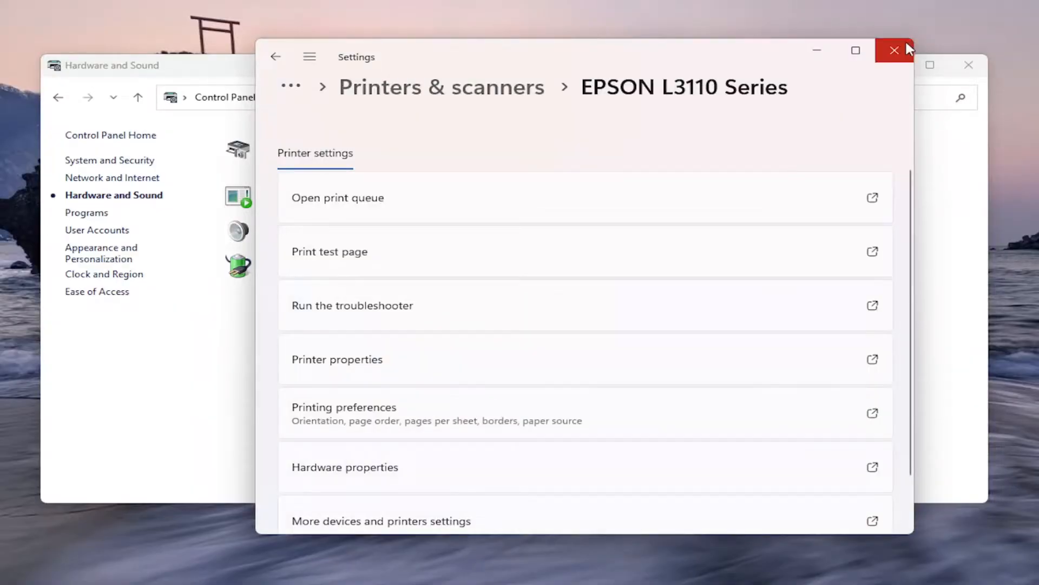
{"action": "left_click", "coordinate": [896, 51]}
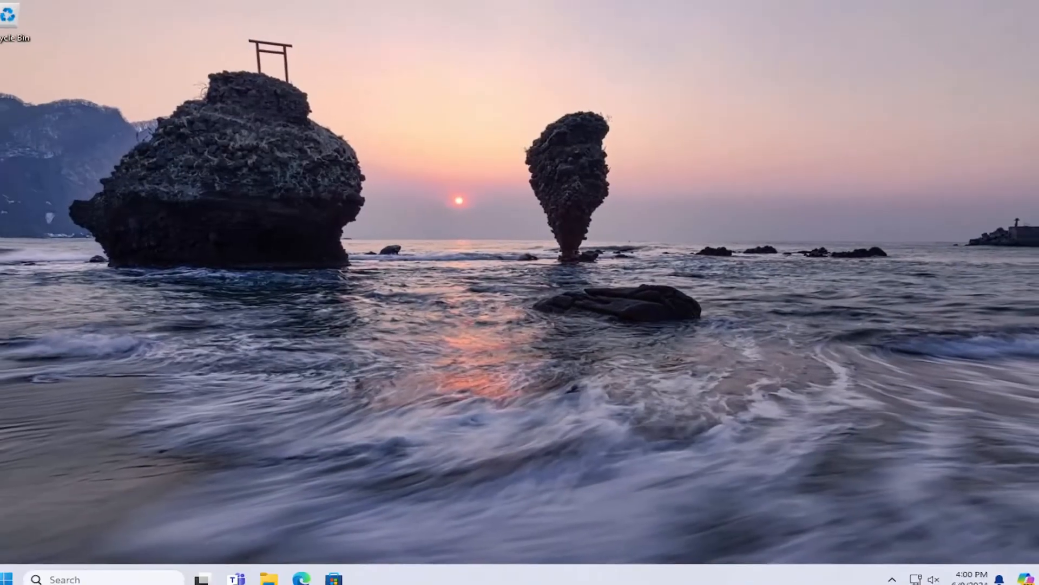